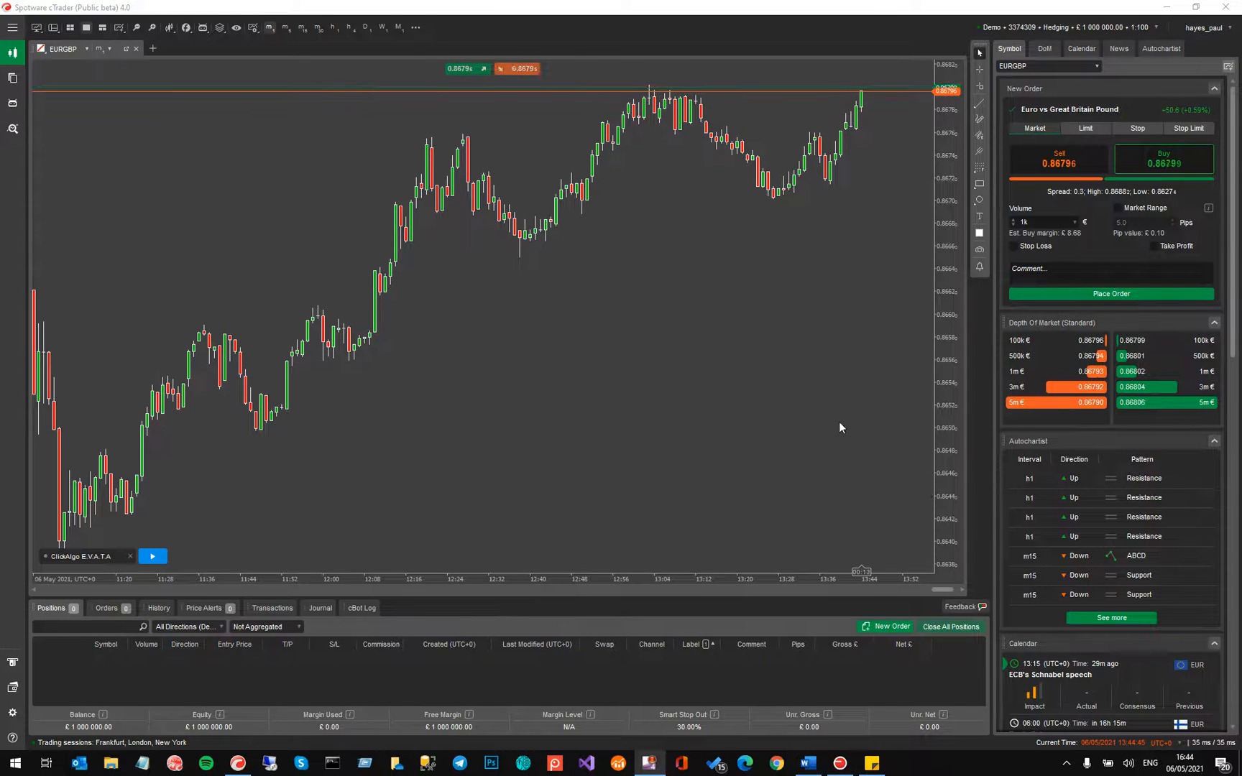
# Step: Start the ClickAlgo E.V.A.T.A cBot on the EURGBP chart, bringing up its prototype warning
pyautogui.click(152, 556)
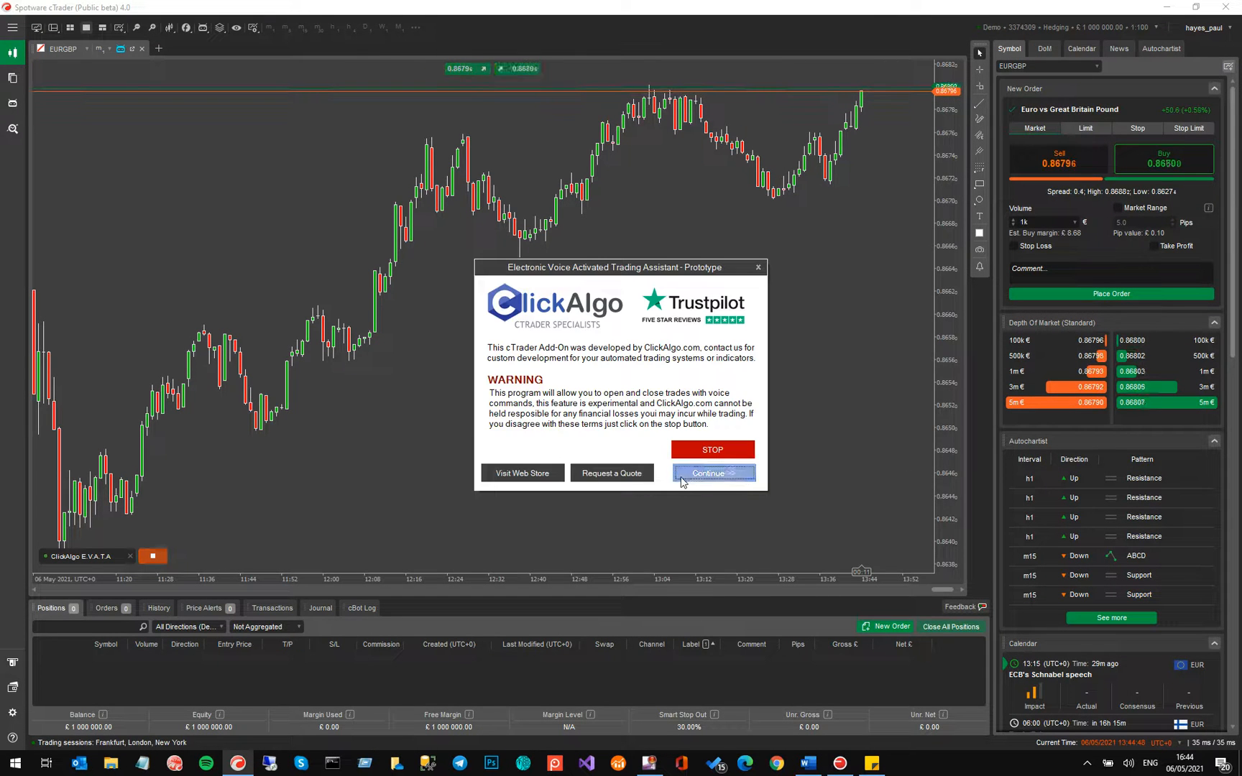
# Step: Continue past the warning so the E.V.A.T.A assistant window with its face graphic appears
pyautogui.click(710, 473)
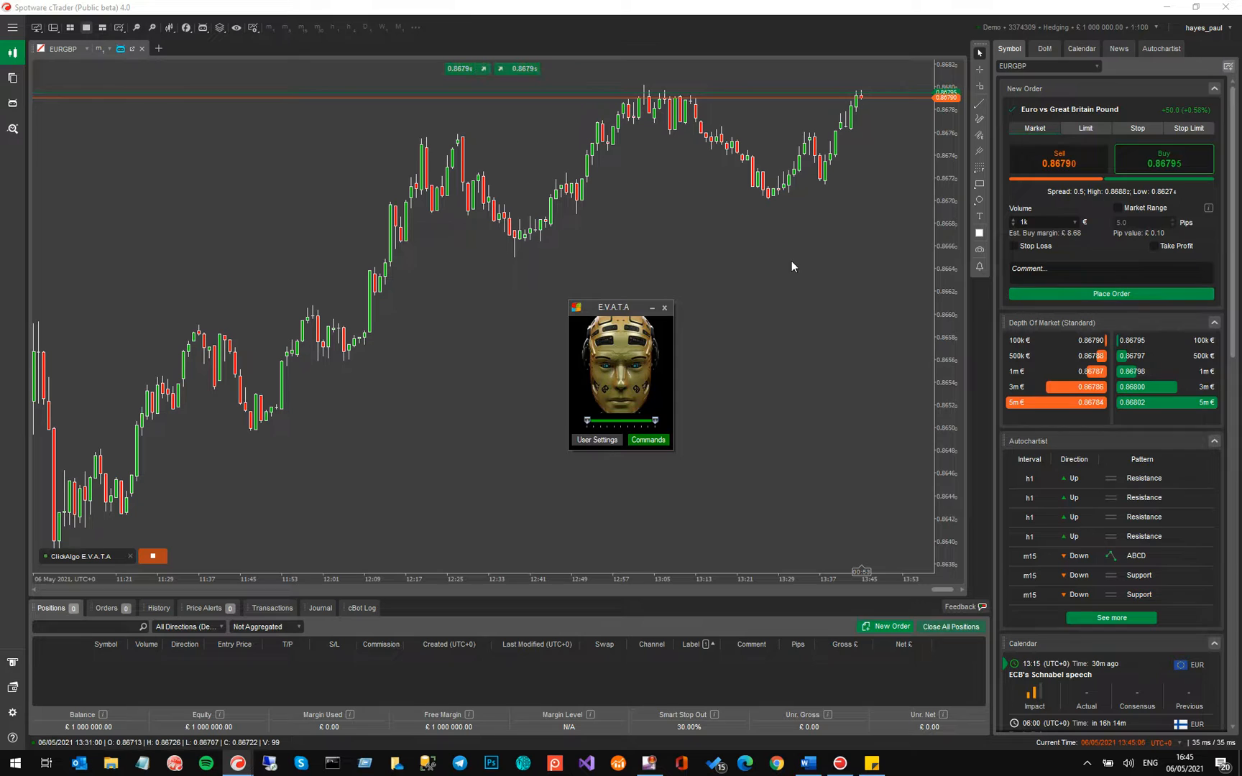
pyautogui.click(595, 440)
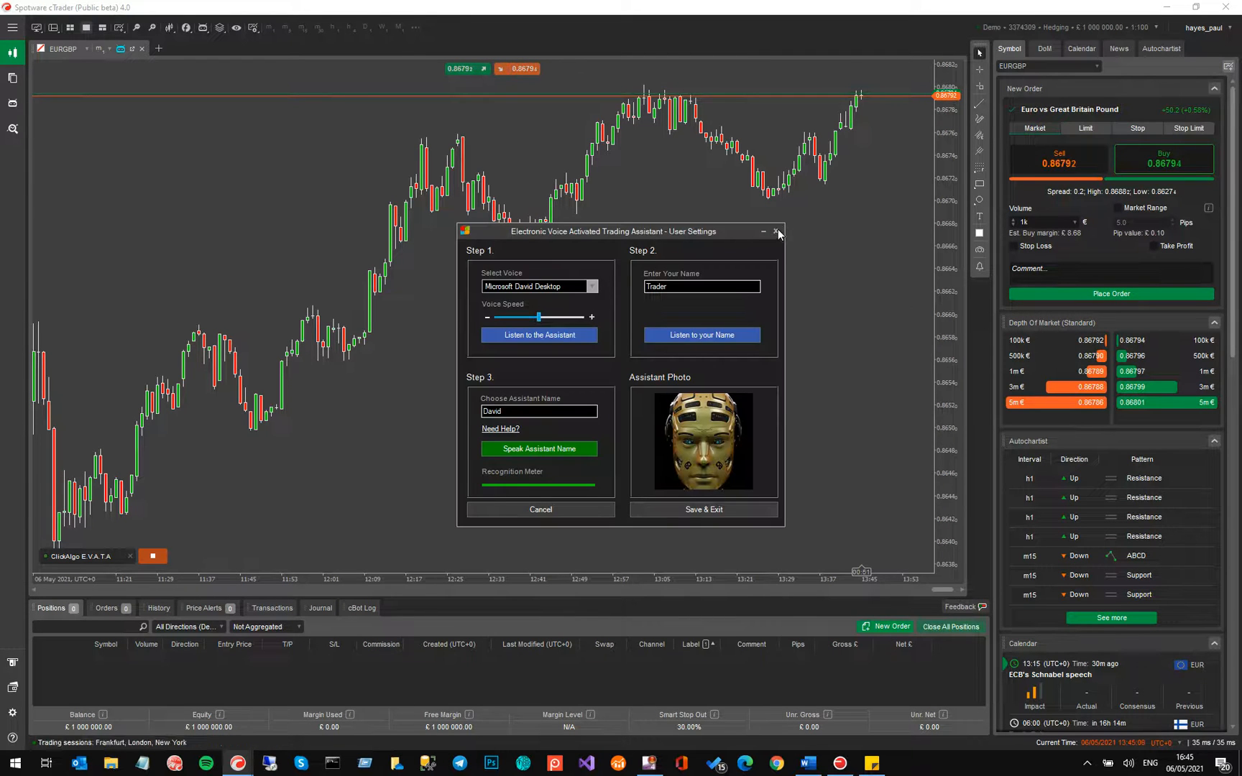
pyautogui.click(775, 231)
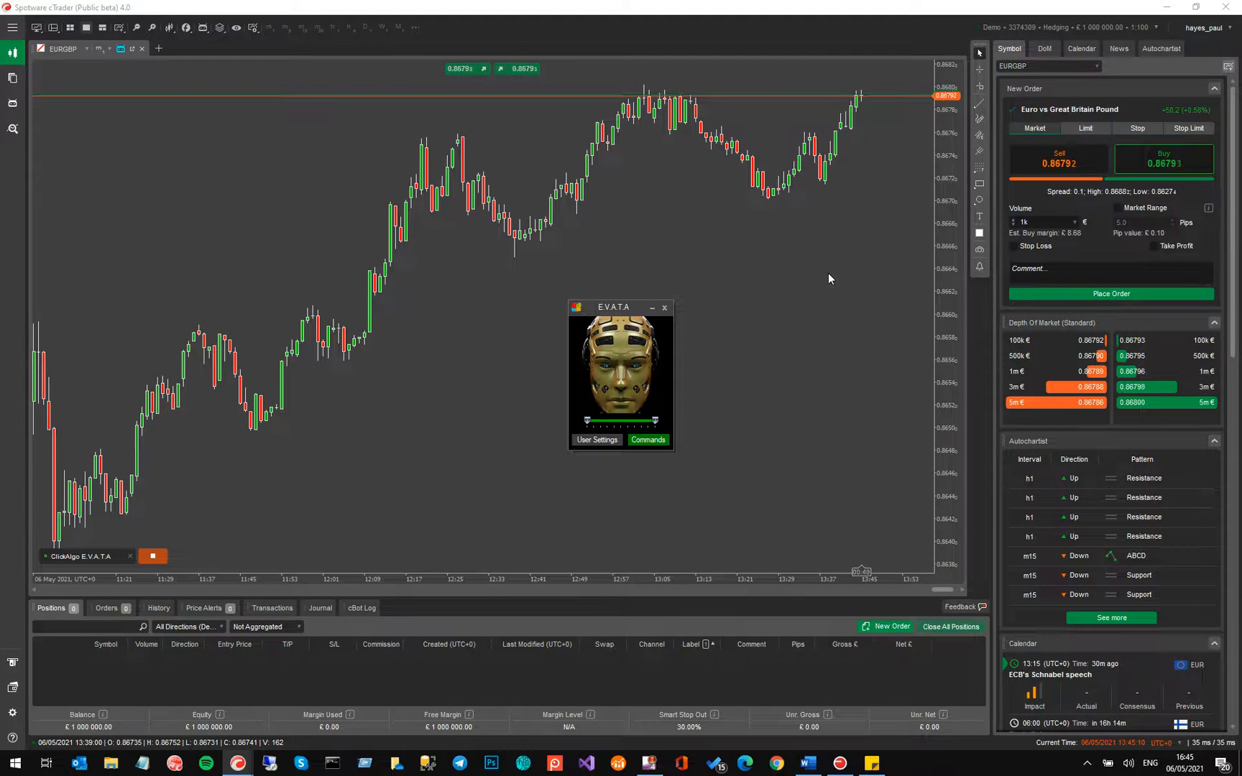